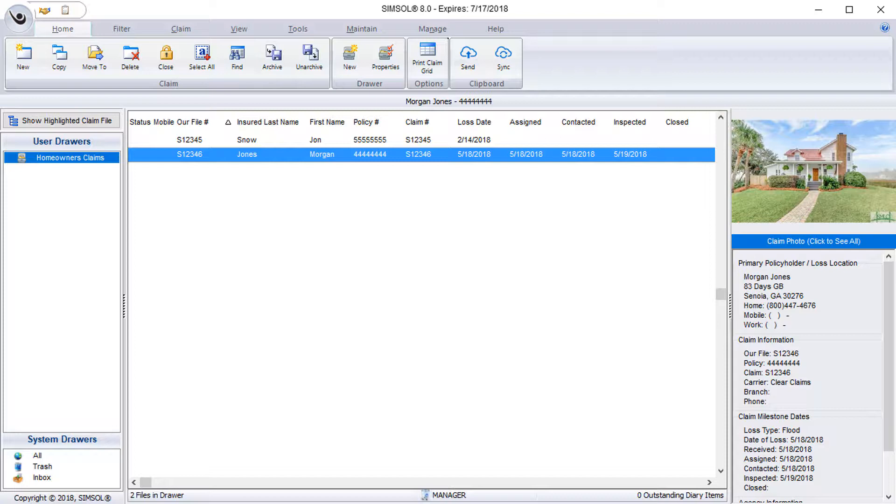
mouse_move(516, 169)
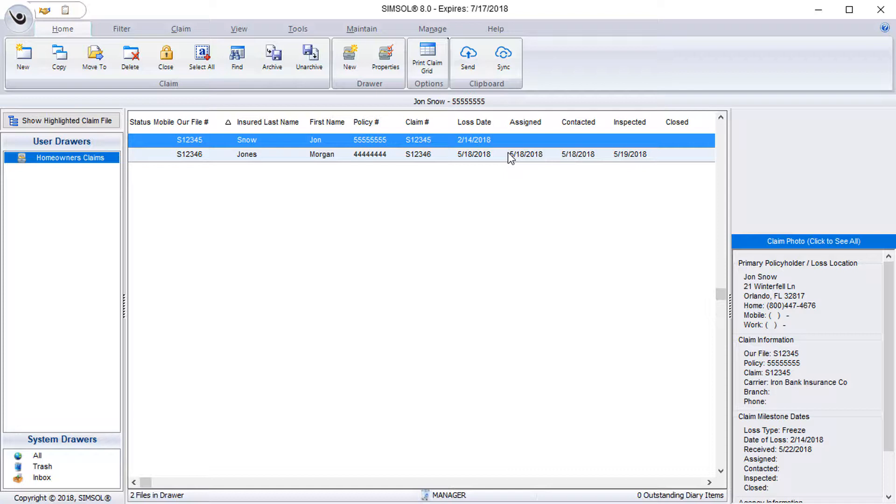
mouse_move(222, 152)
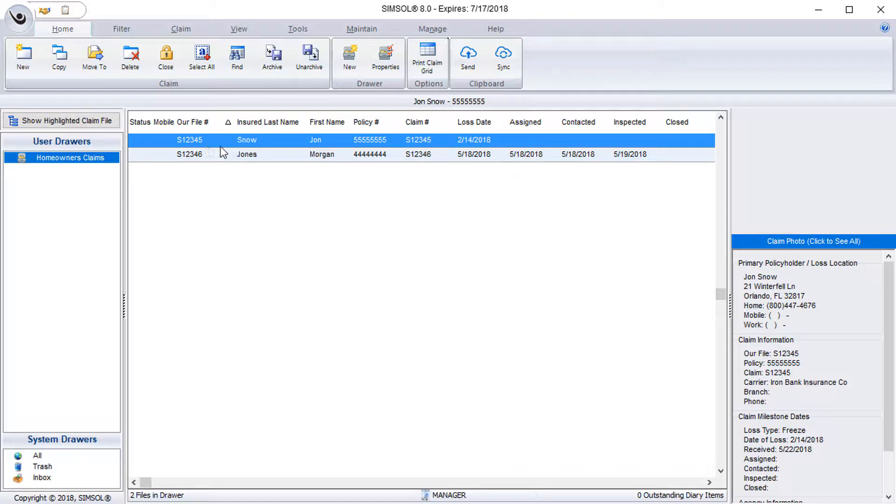
mouse_move(542, 146)
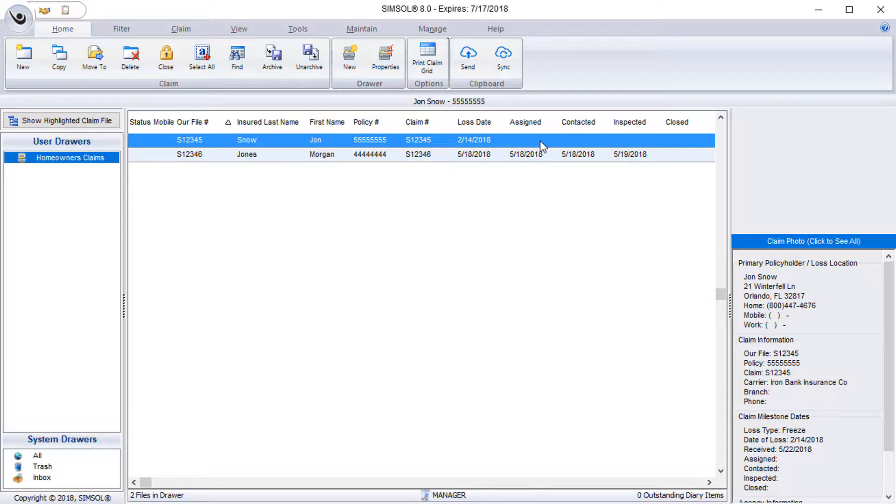
mouse_move(159, 112)
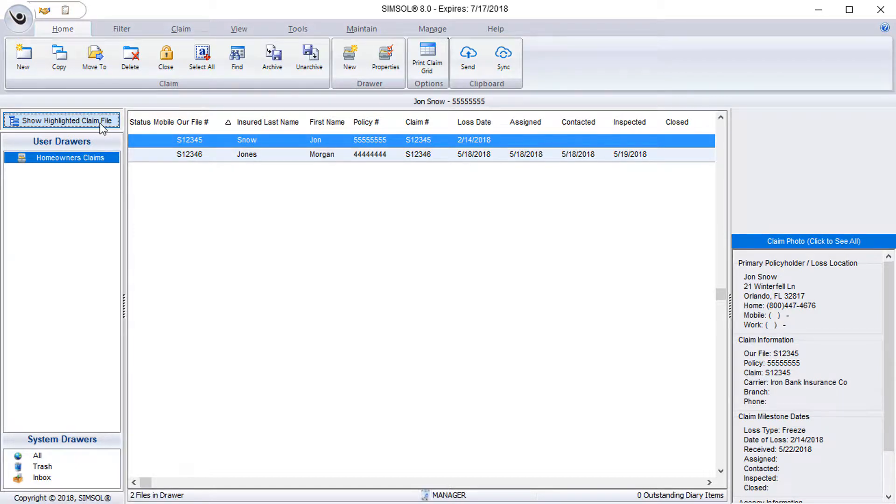
Open Jon Snow's claim S12345 on its Loss Information page.
click(62, 121)
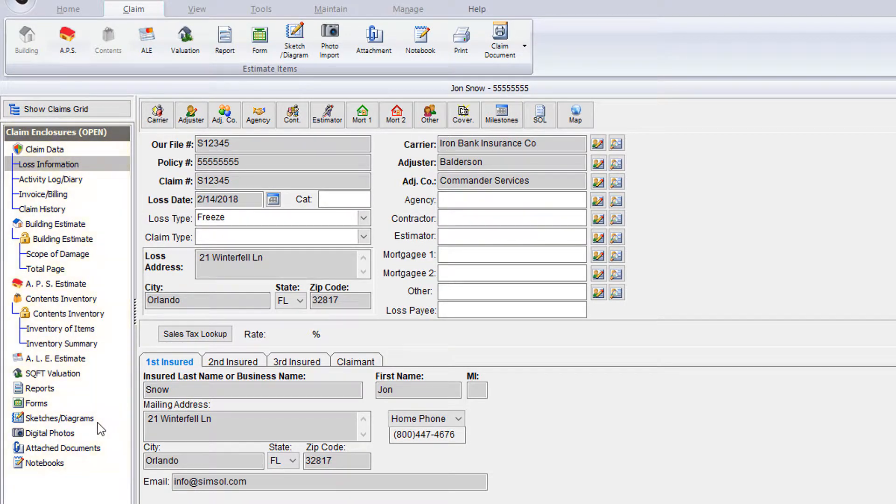
Check the empty Sketches/Diagrams section, then the A.P.S. Estimate section's options.
right_click(59, 418)
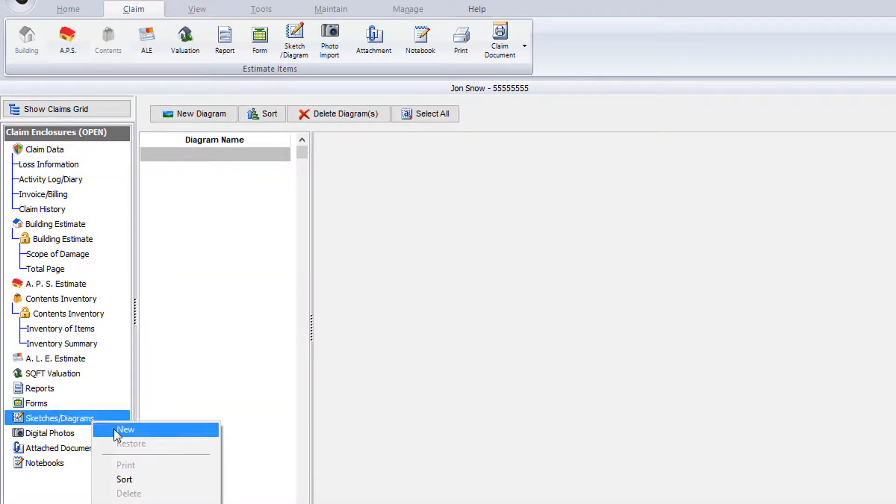
mouse_move(185, 441)
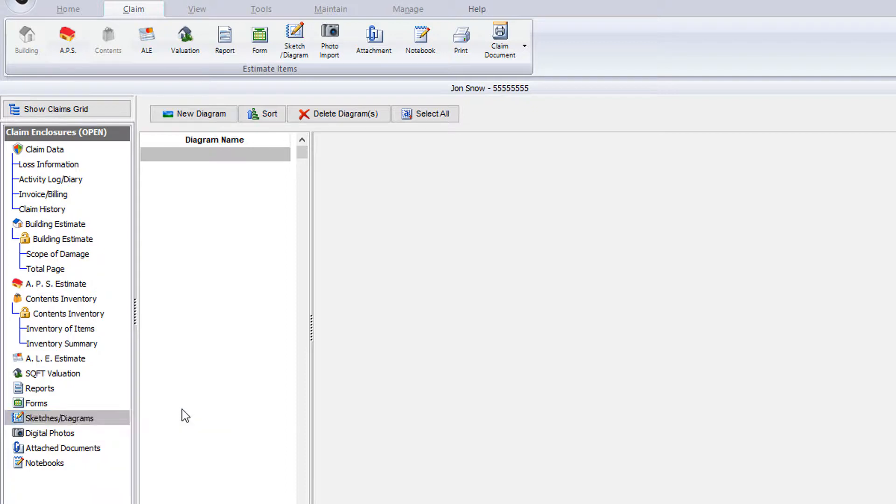
mouse_move(180, 400)
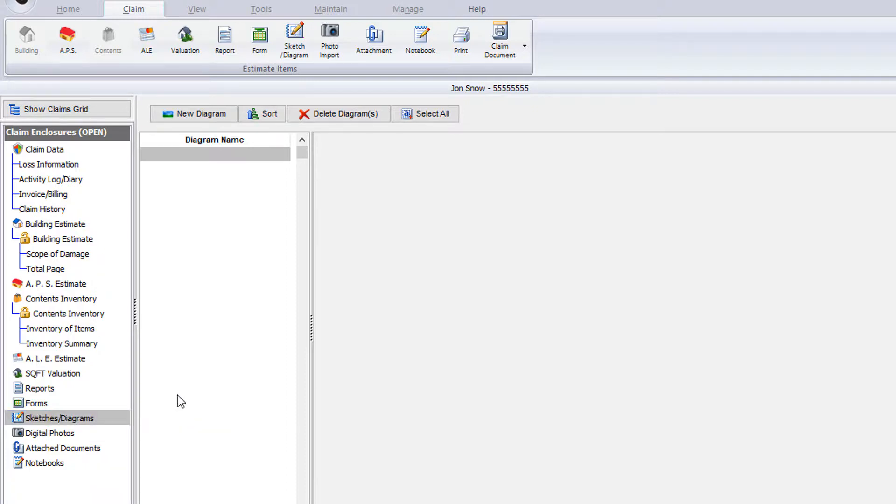
mouse_move(79, 296)
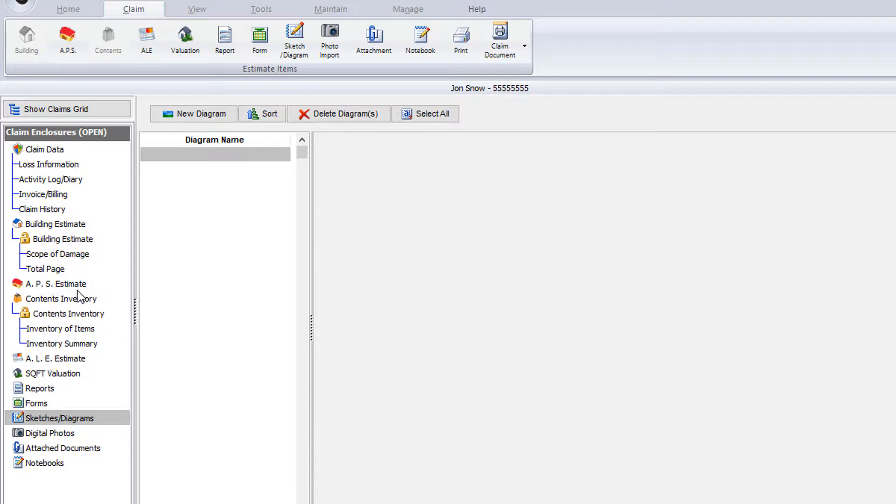
right_click(56, 283)
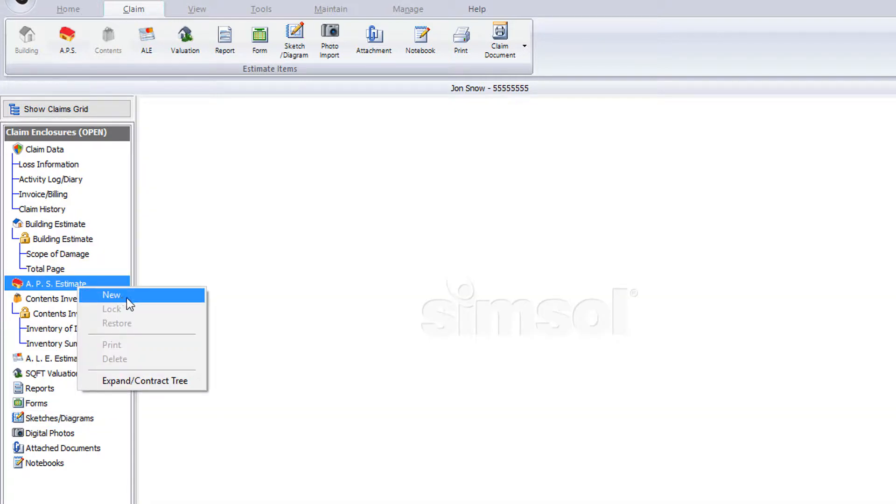
mouse_move(140, 304)
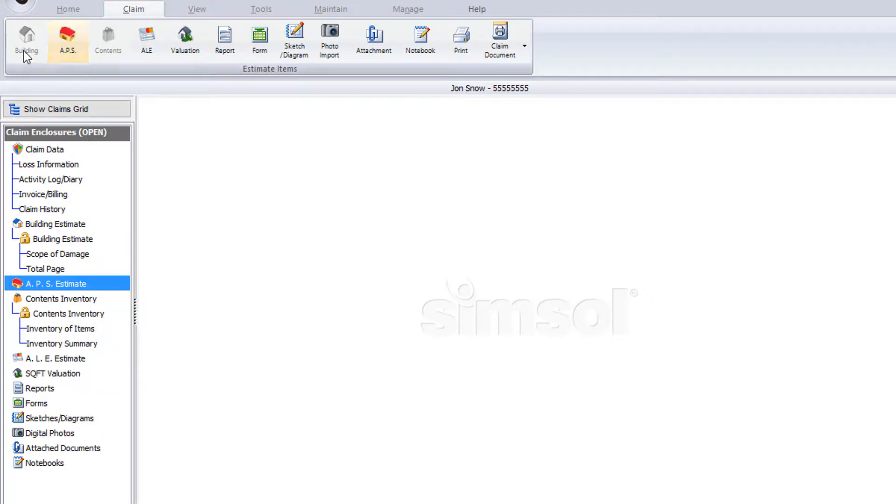
mouse_move(330, 37)
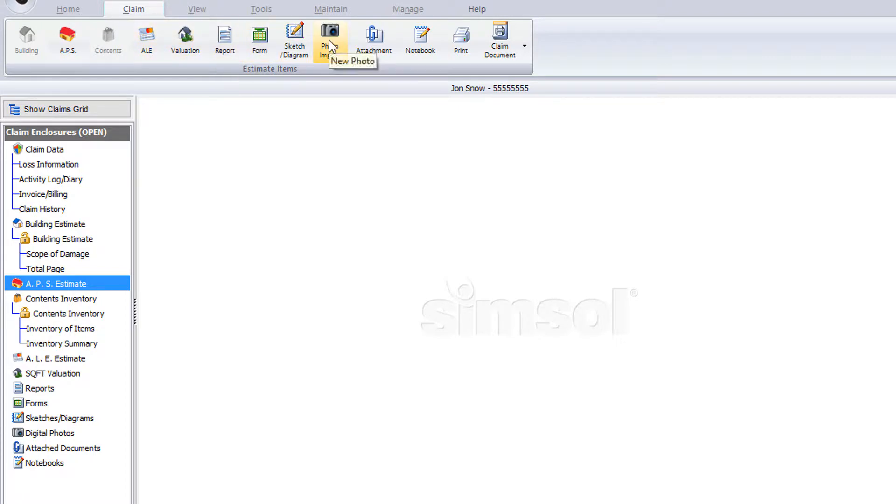
mouse_move(73, 71)
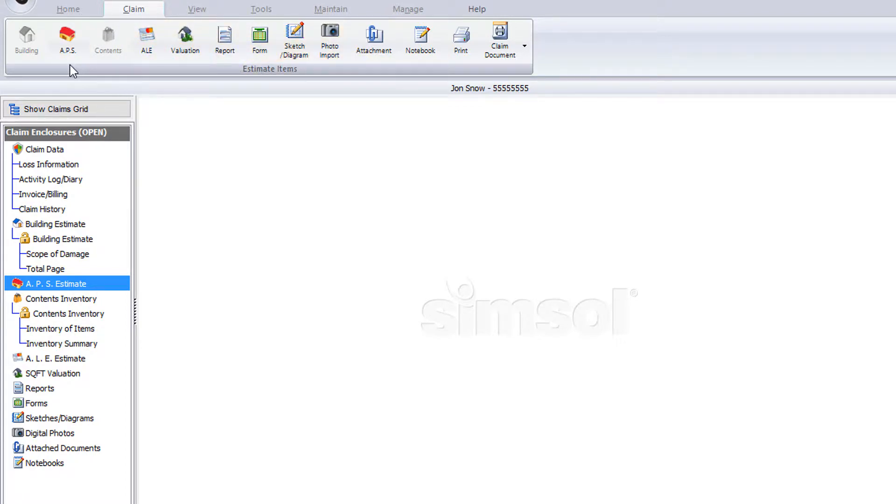
Create a new A.P.S. Estimate with default pricing and Orlando location factors.
click(56, 284)
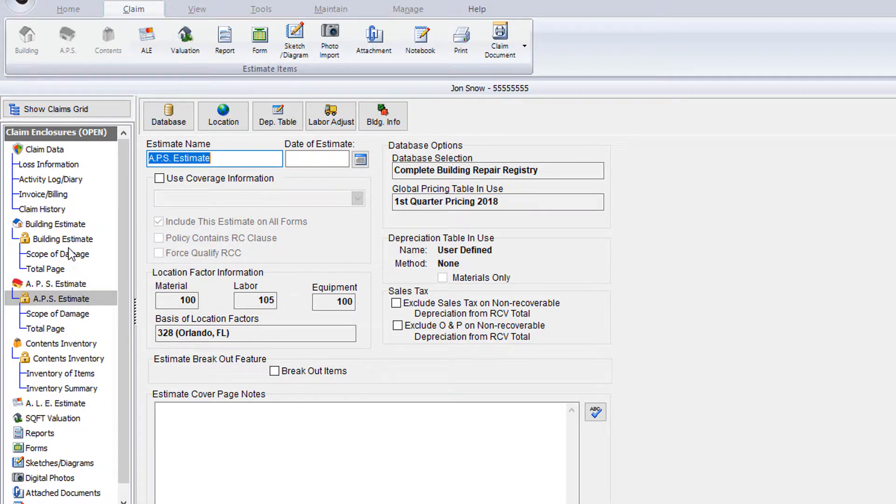
mouse_move(69, 252)
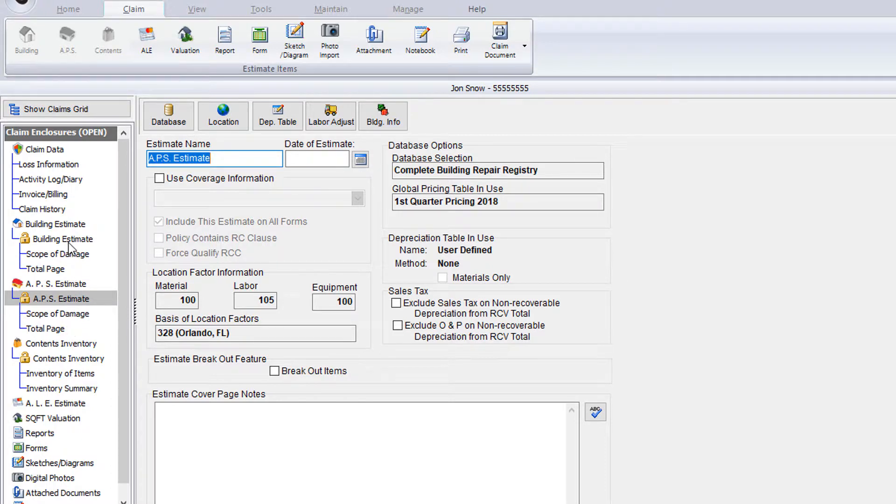
mouse_move(71, 229)
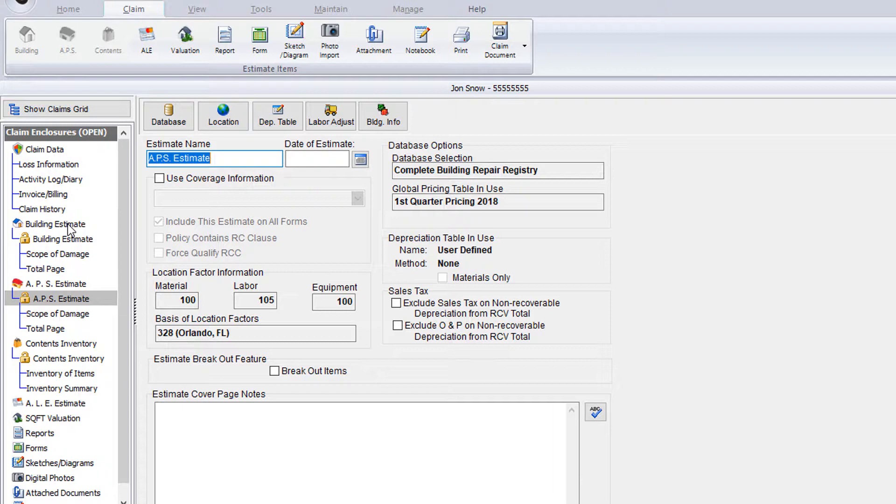
mouse_move(109, 244)
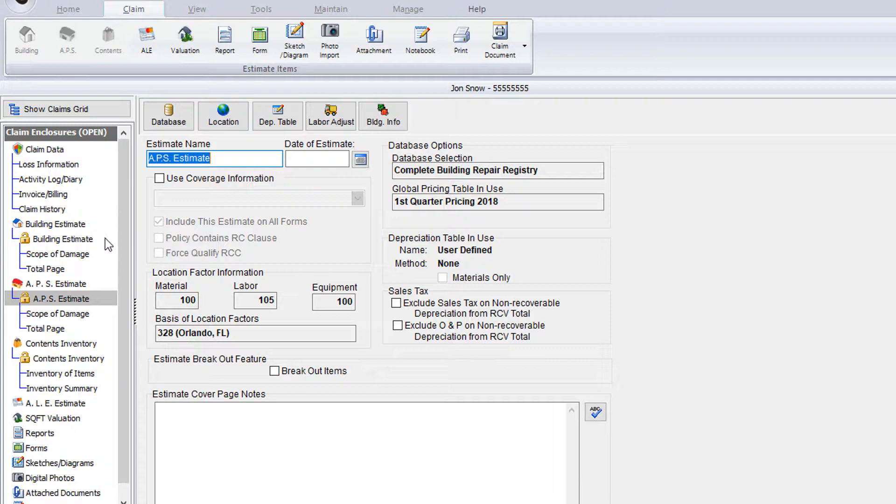
Review the Building Estimate's 2nd Quarter 2018 pricing, then view its empty Scope of Damage.
click(63, 239)
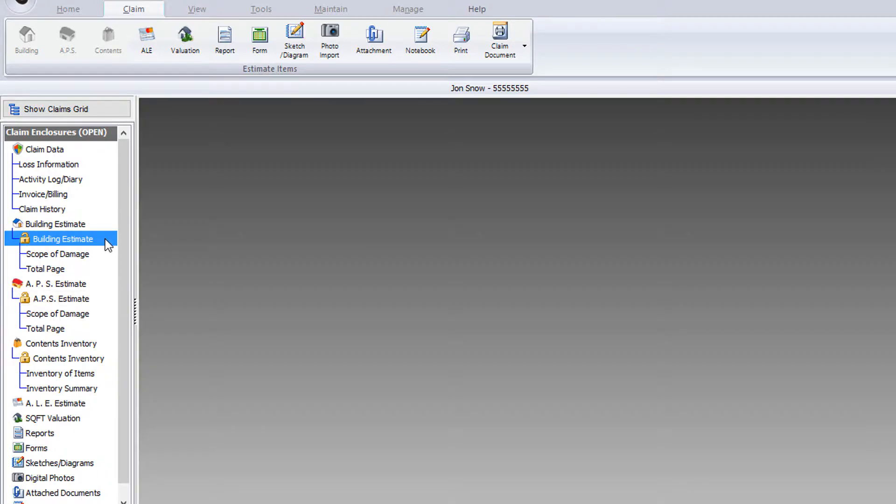
click(63, 239)
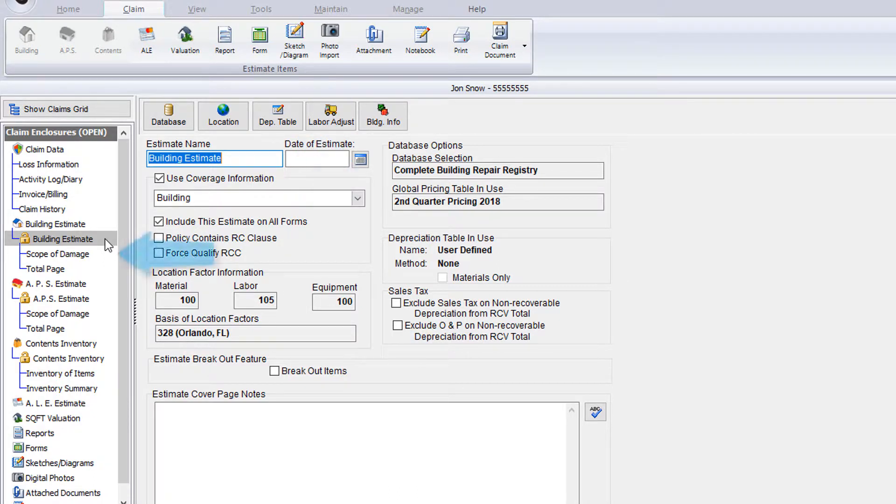
click(57, 254)
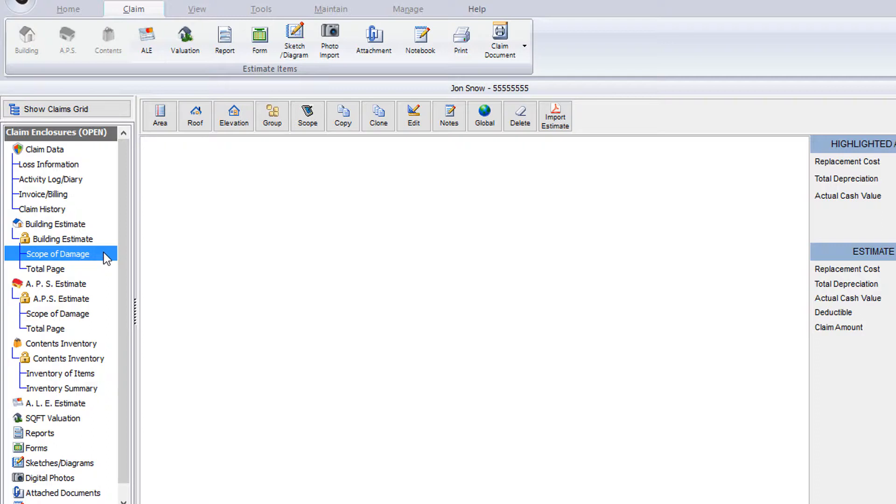
Show the Building Estimate's Total Page: all $0.00 with a $10,000 deductible.
click(42, 267)
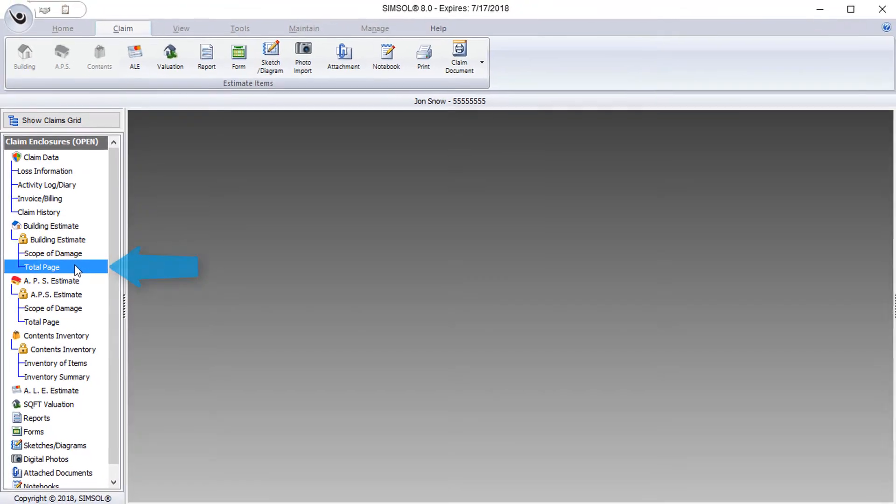
click(41, 267)
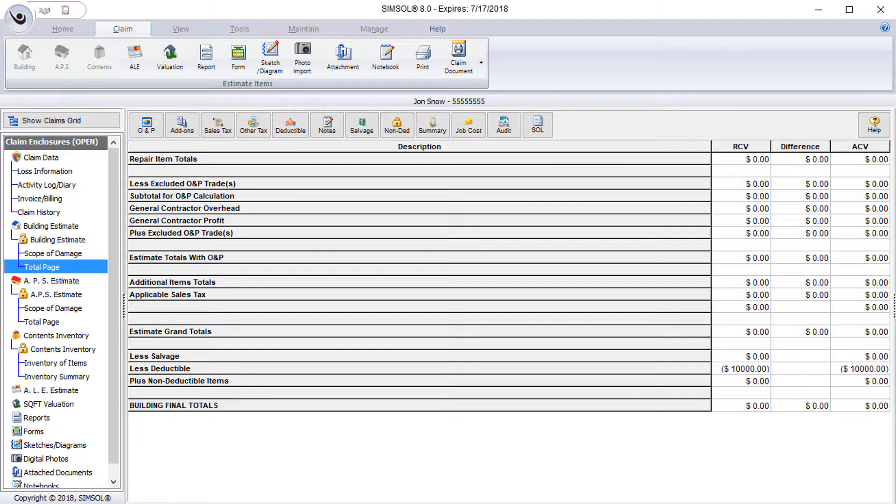
mouse_move(341, 476)
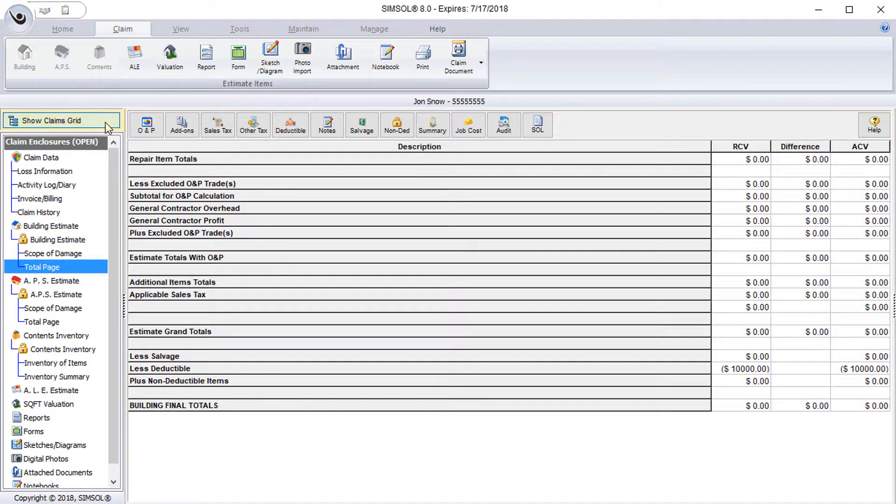
click(54, 120)
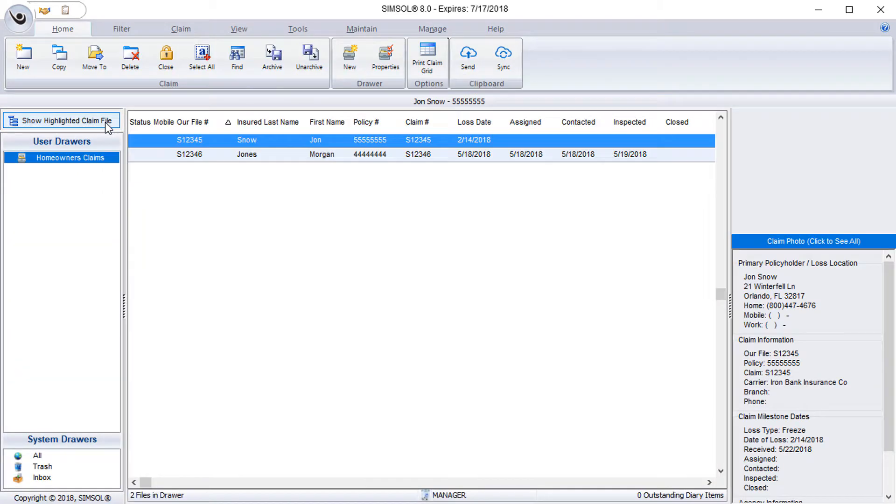
mouse_move(349, 293)
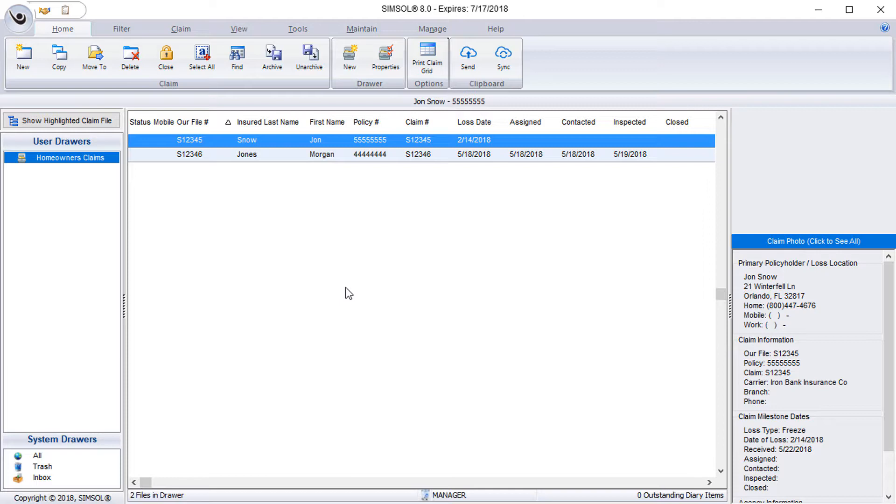
mouse_move(336, 161)
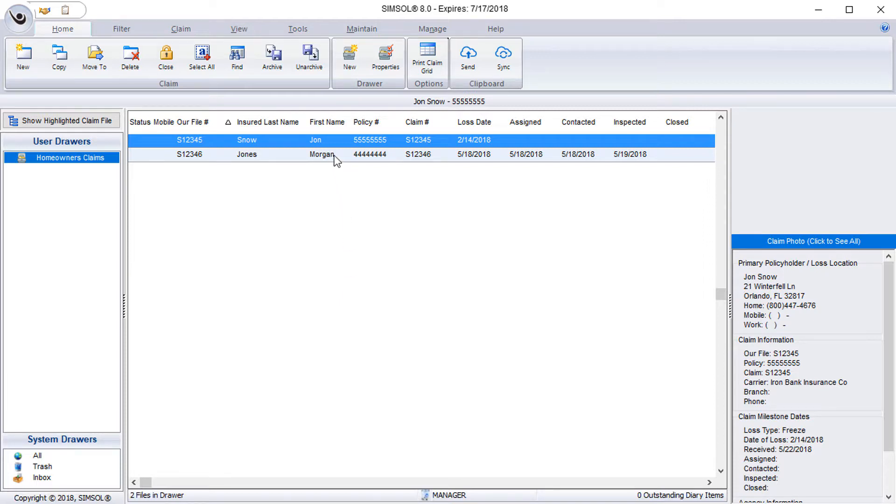
click(323, 154)
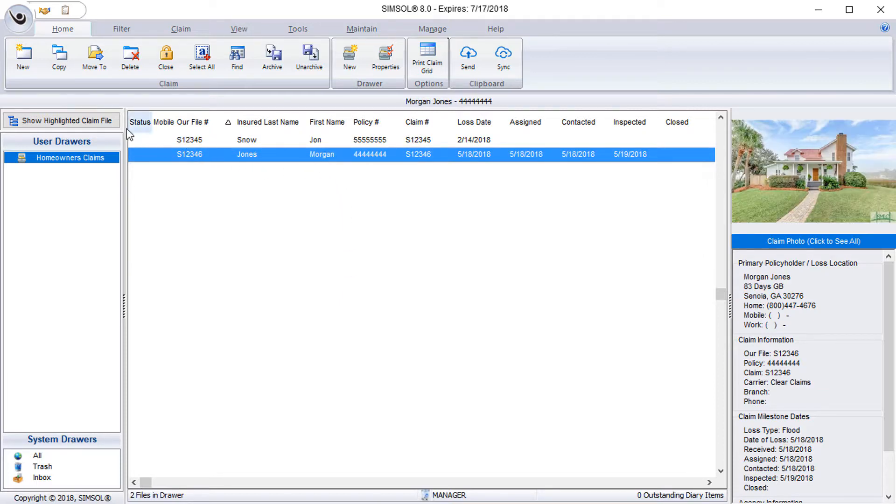
mouse_move(227, 161)
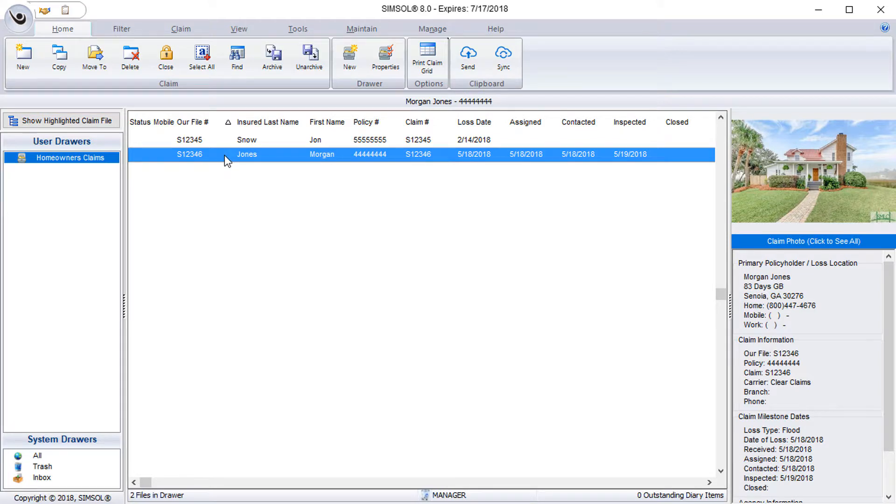
Open claim S12346 and scroll through its Claim Enclosures tree.
double_click(246, 154)
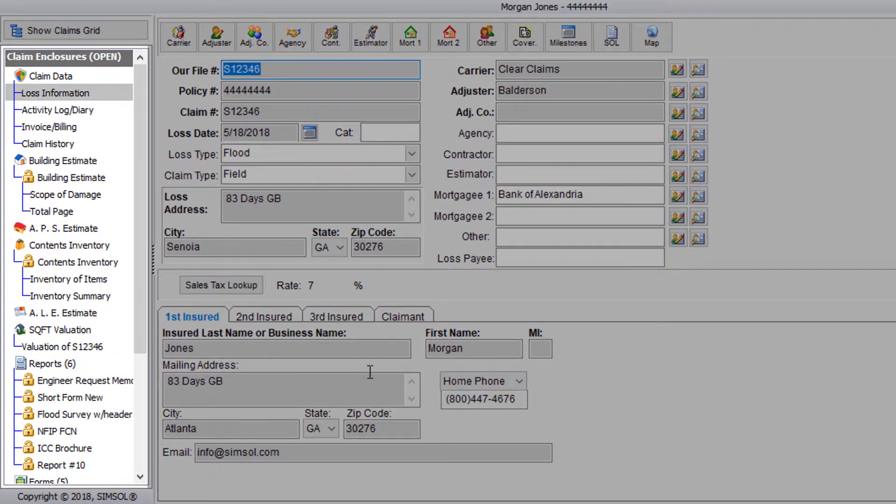
scroll(down, 3)
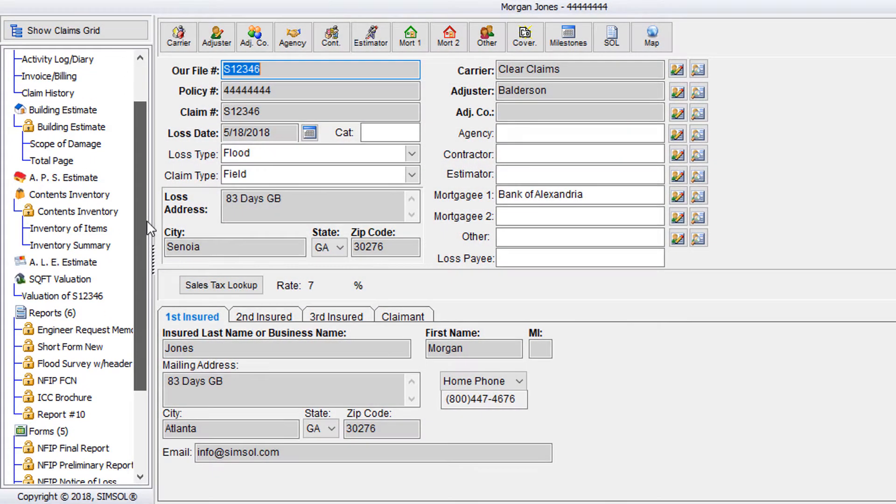
scroll(down, 3)
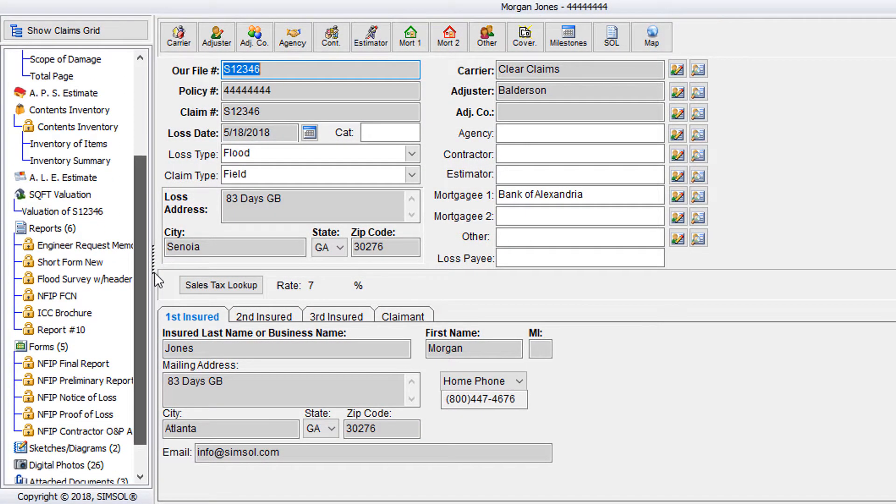
scroll(up, 3)
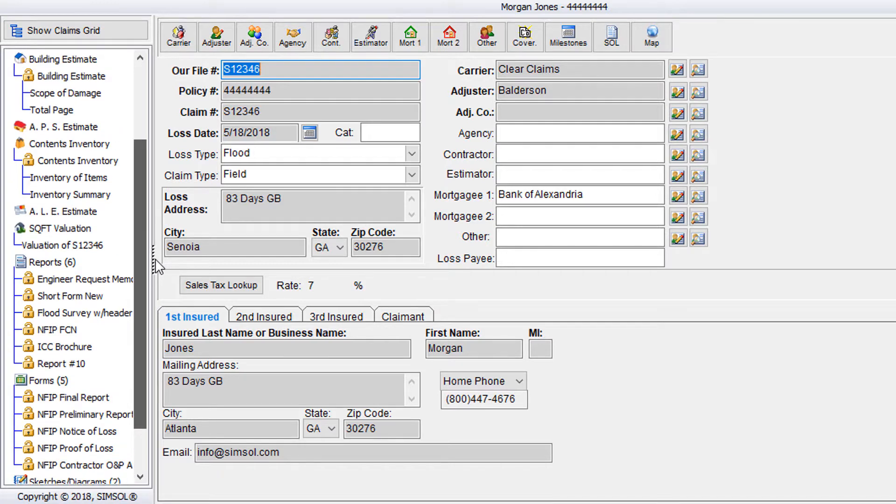
scroll(down, 3)
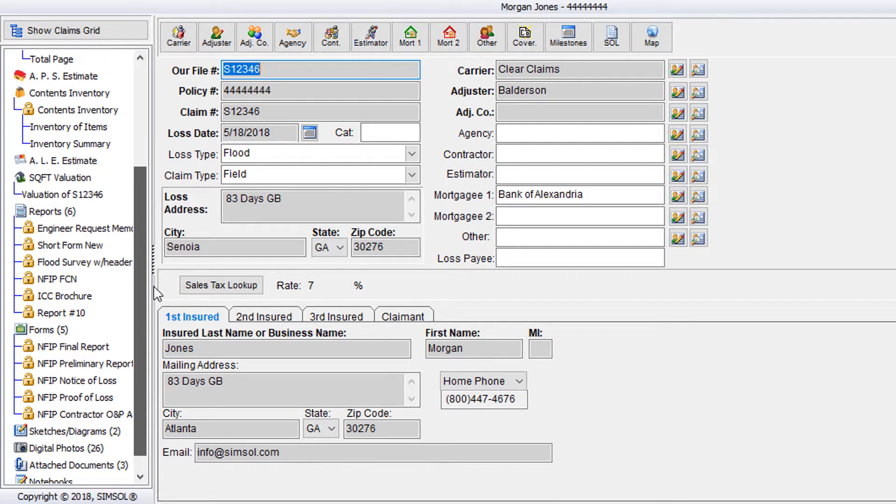
scroll(down, 3)
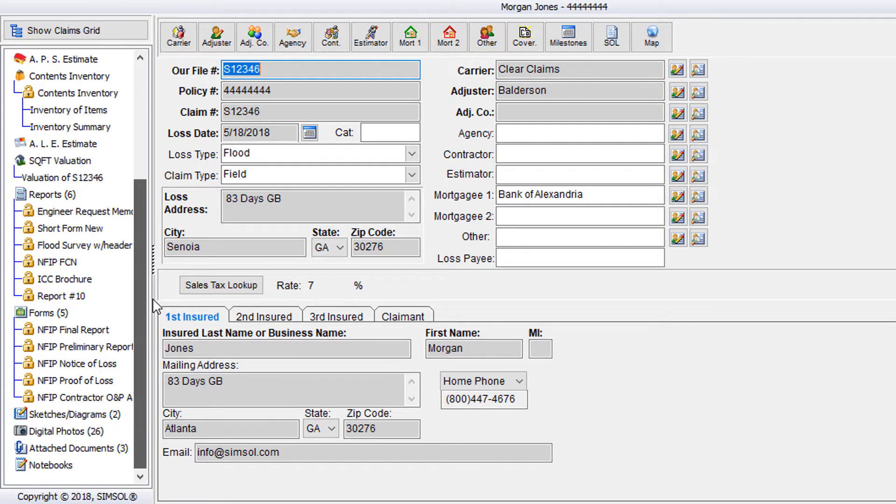
mouse_move(157, 357)
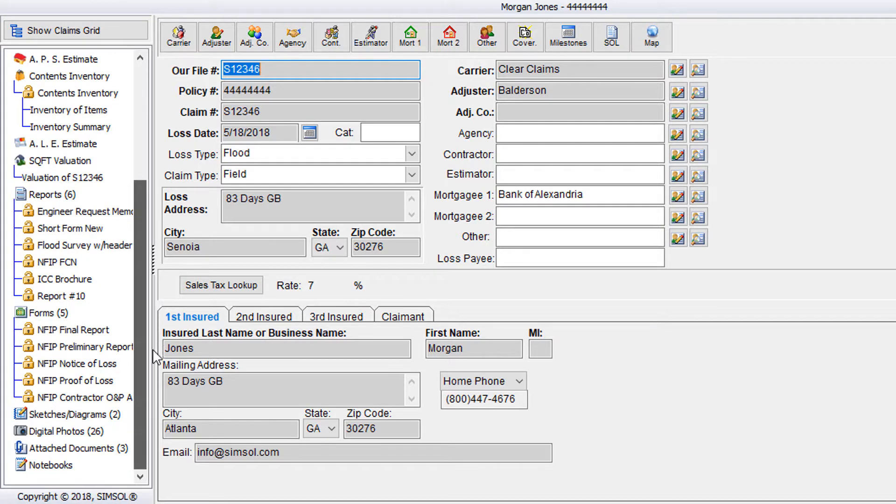
mouse_move(129, 425)
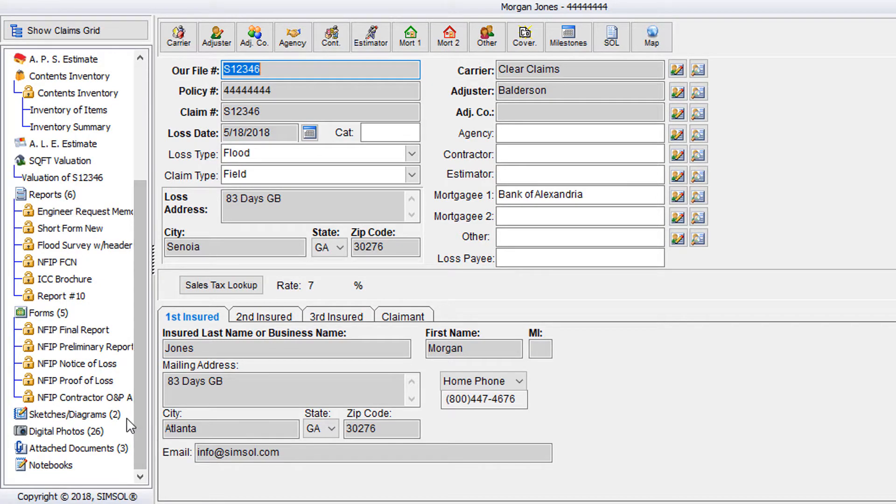
mouse_move(109, 446)
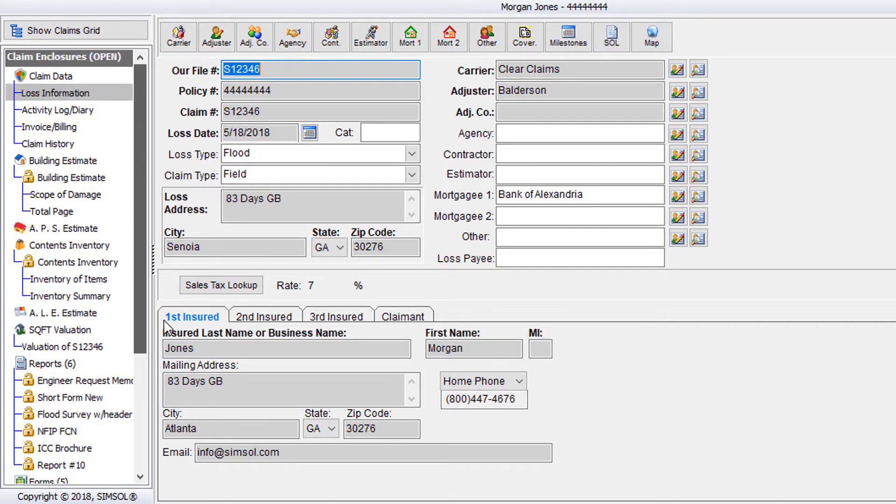
mouse_move(109, 203)
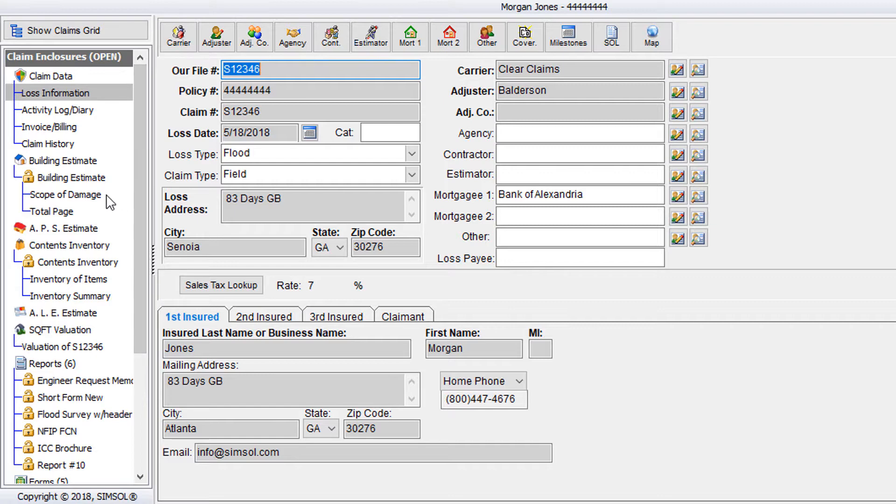
Review room-by-room damage, then show totals of $8405.24 RCV and $8126.29 ACV.
click(66, 194)
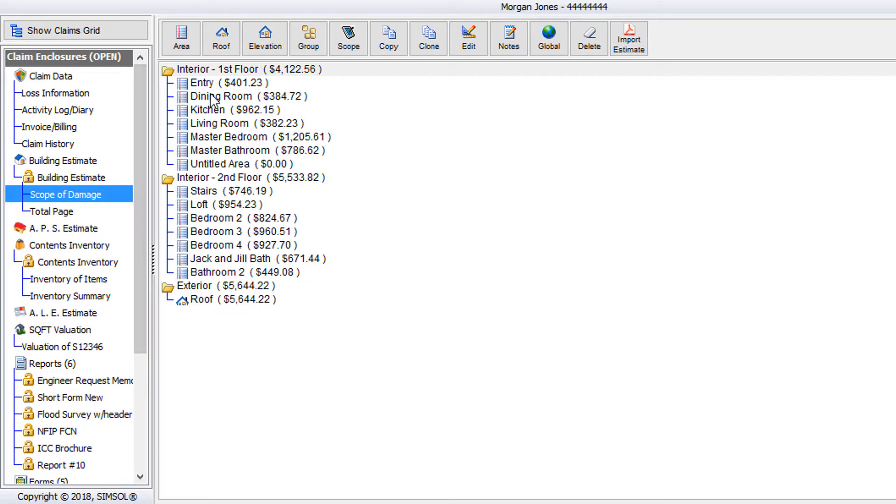
mouse_move(525, 329)
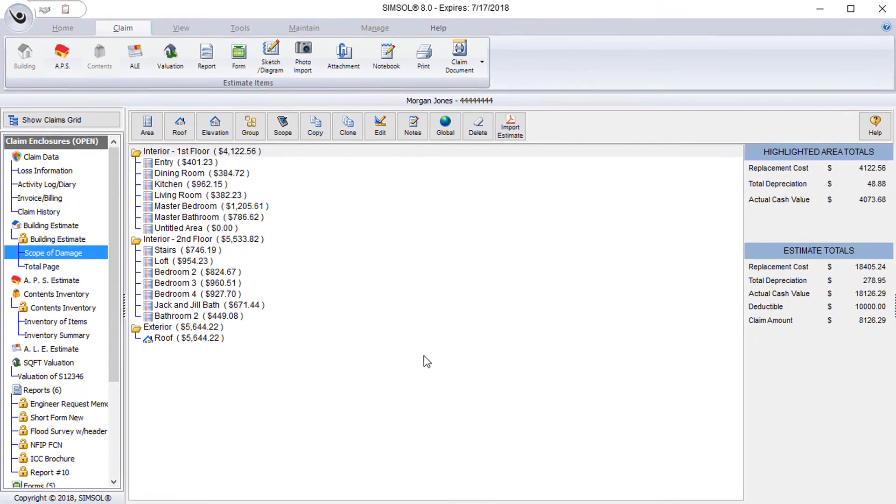
click(41, 267)
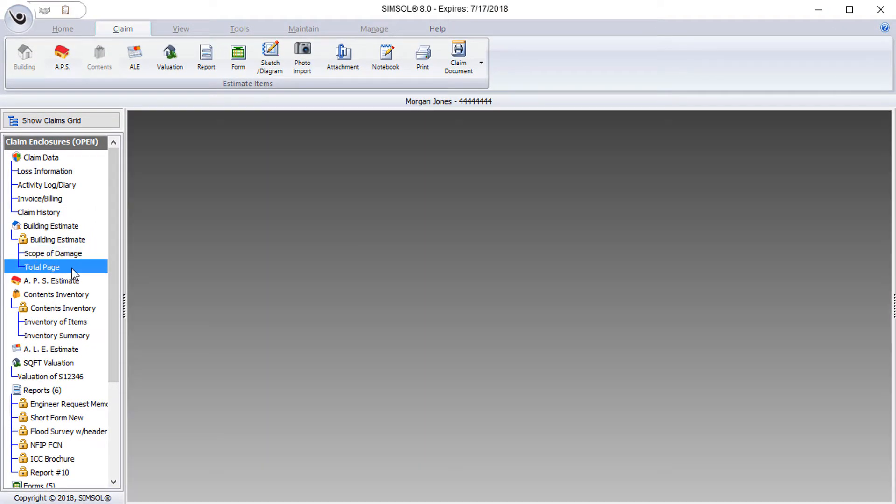
click(41, 267)
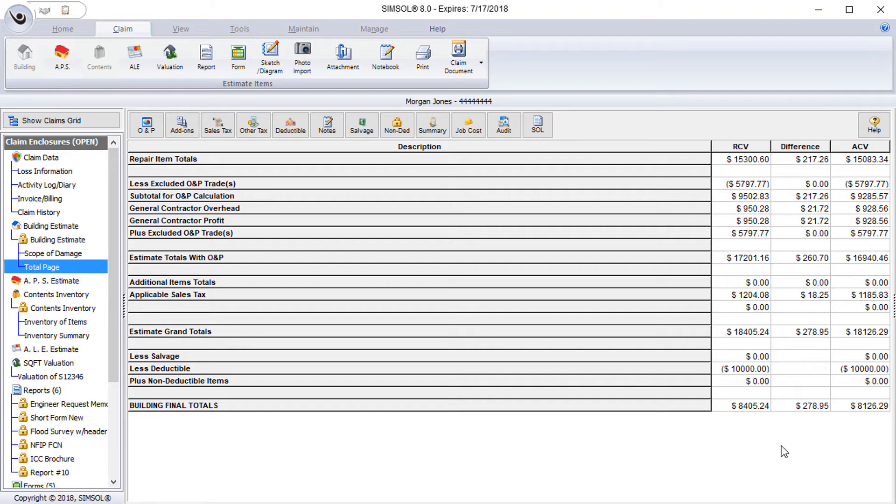